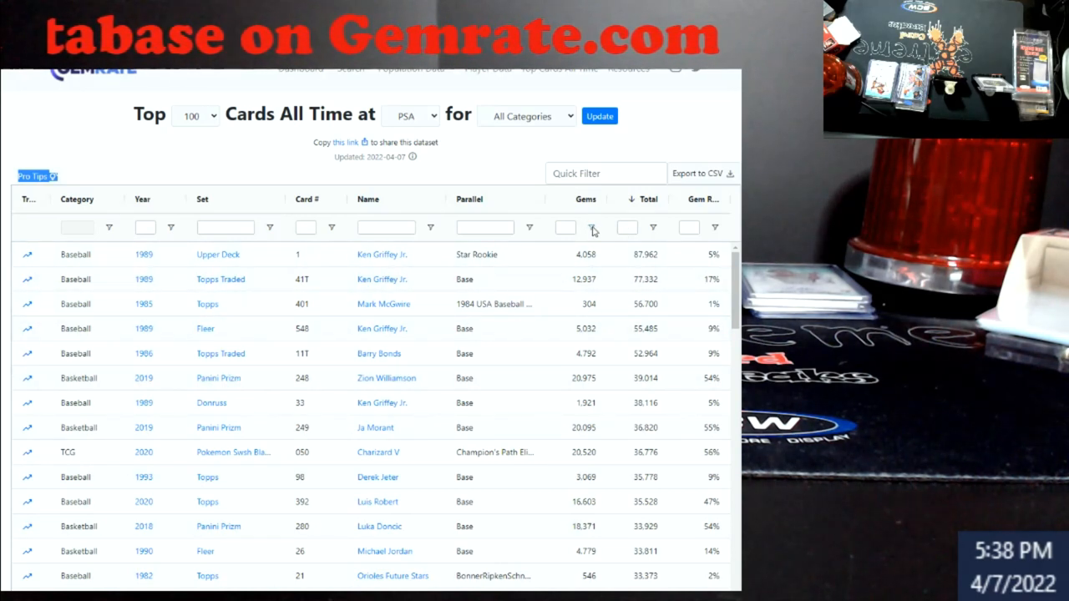
Check the Total column's filter options, then scroll down through the PSA top-100 rows.
{"action": "left_click", "coordinate": [591, 228]}
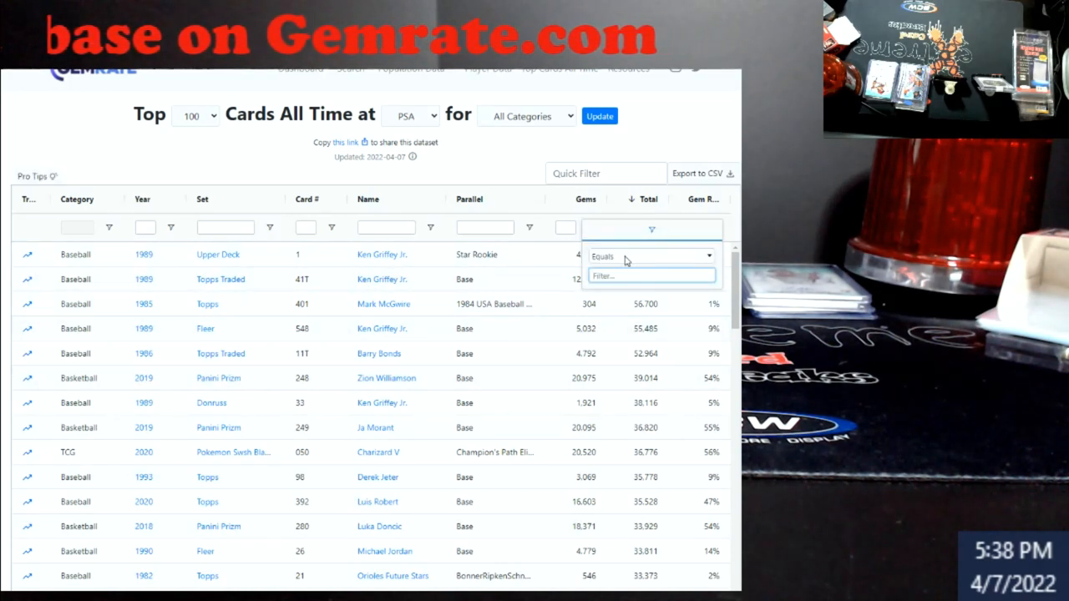
{"action": "left_click", "coordinate": [652, 257]}
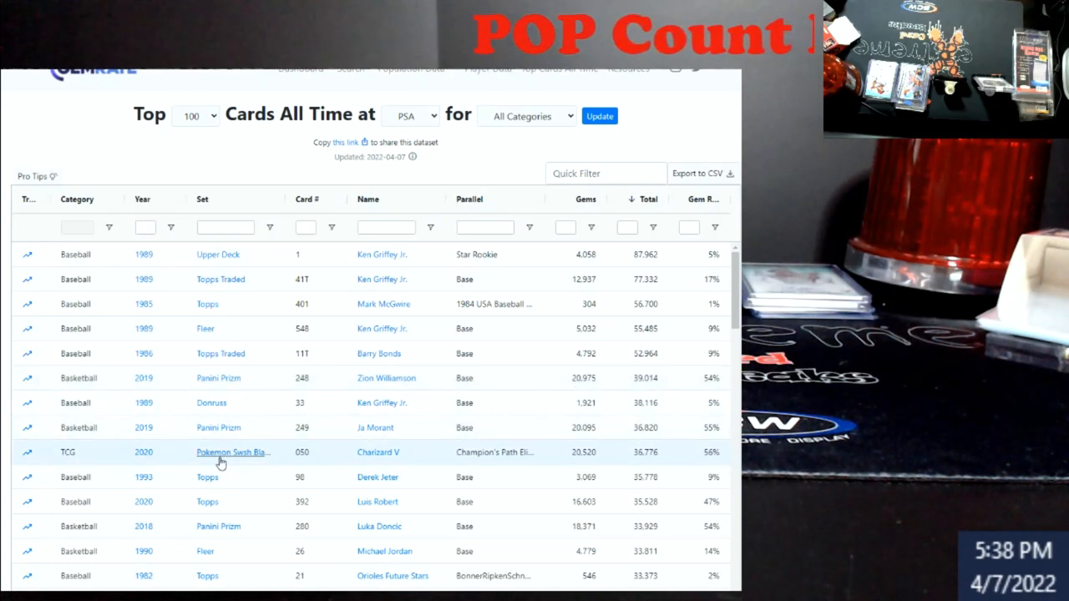
{"action": "mouse_move", "coordinate": [250, 461]}
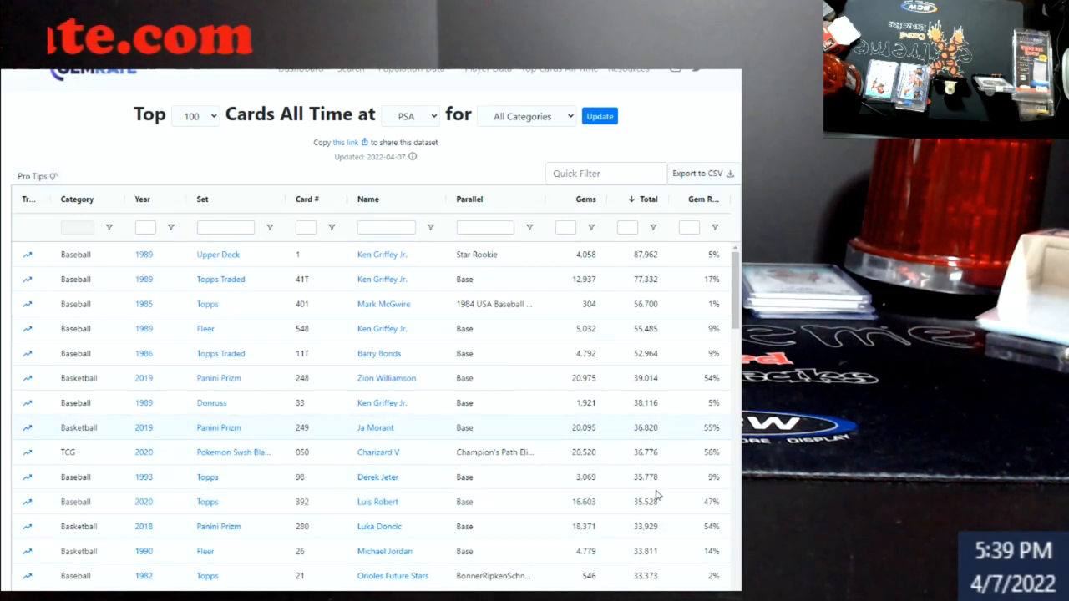
{"action": "mouse_move", "coordinate": [648, 402]}
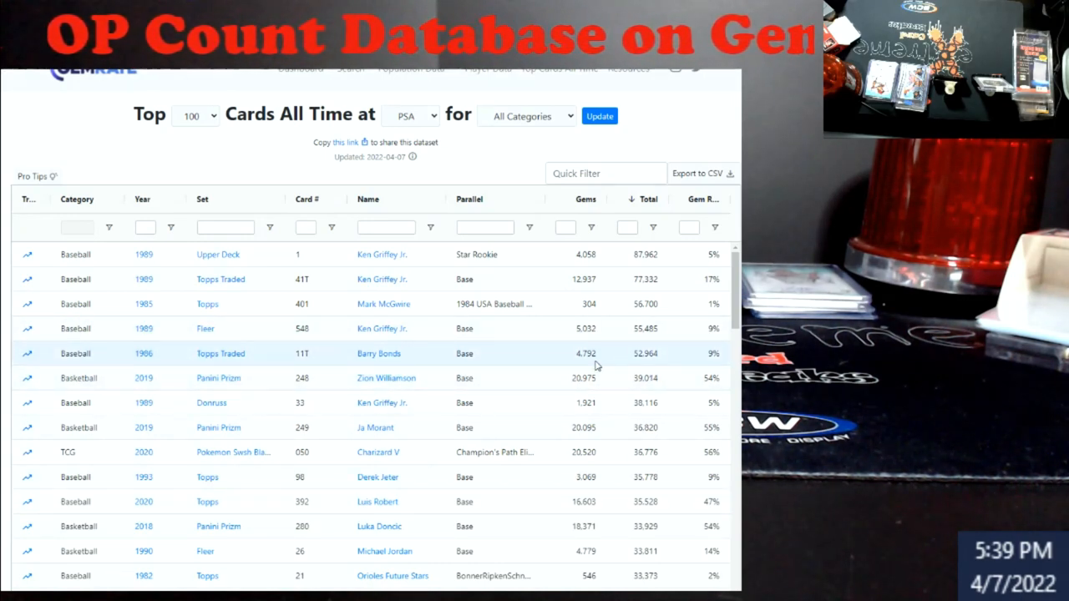
{"action": "mouse_move", "coordinate": [542, 375]}
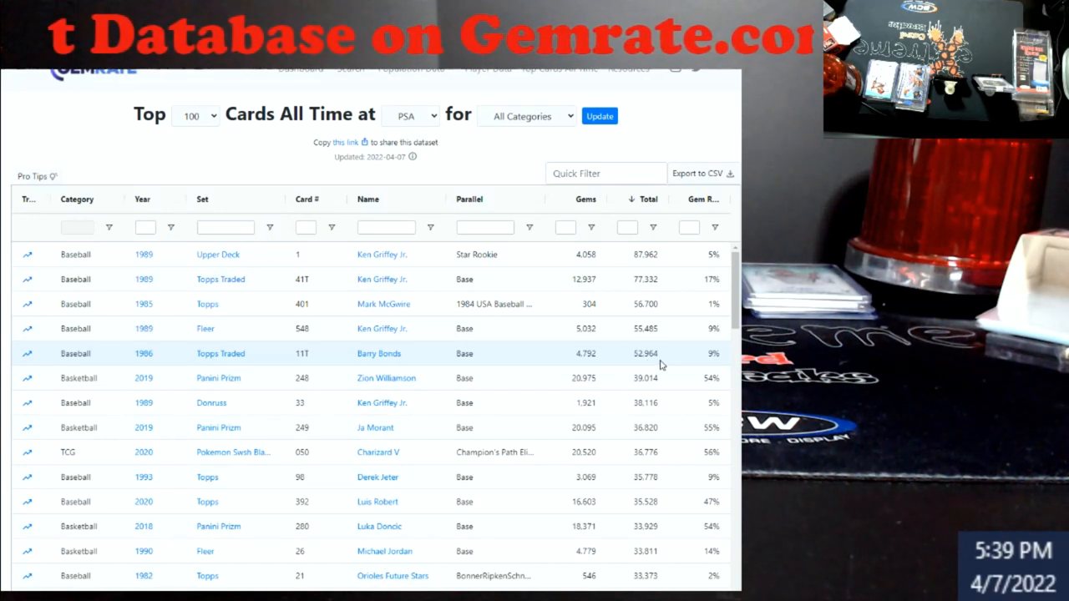
{"action": "mouse_move", "coordinate": [678, 359]}
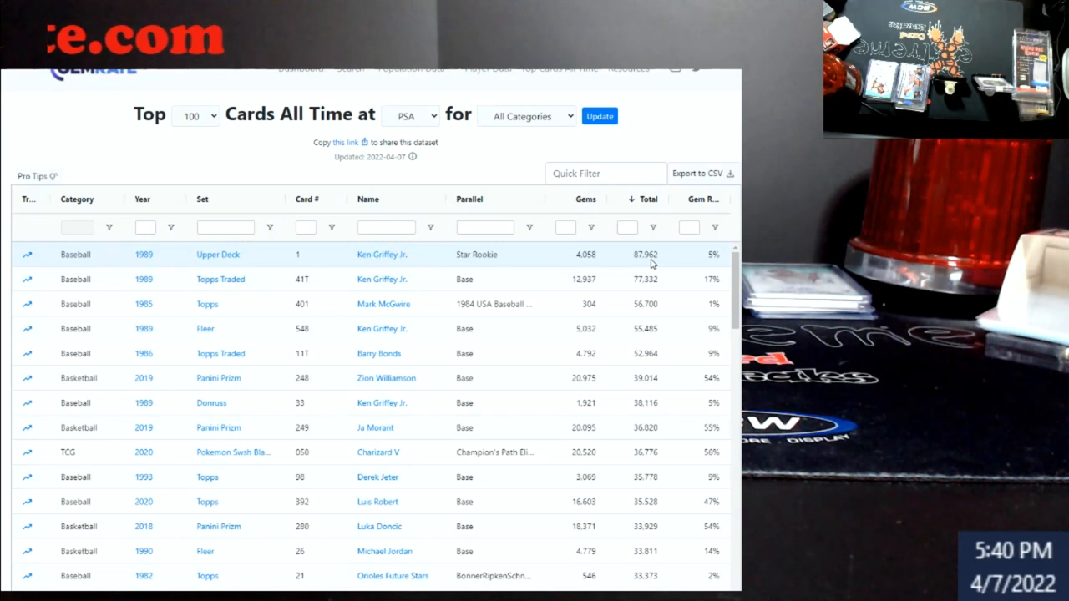
{"action": "mouse_move", "coordinate": [575, 264]}
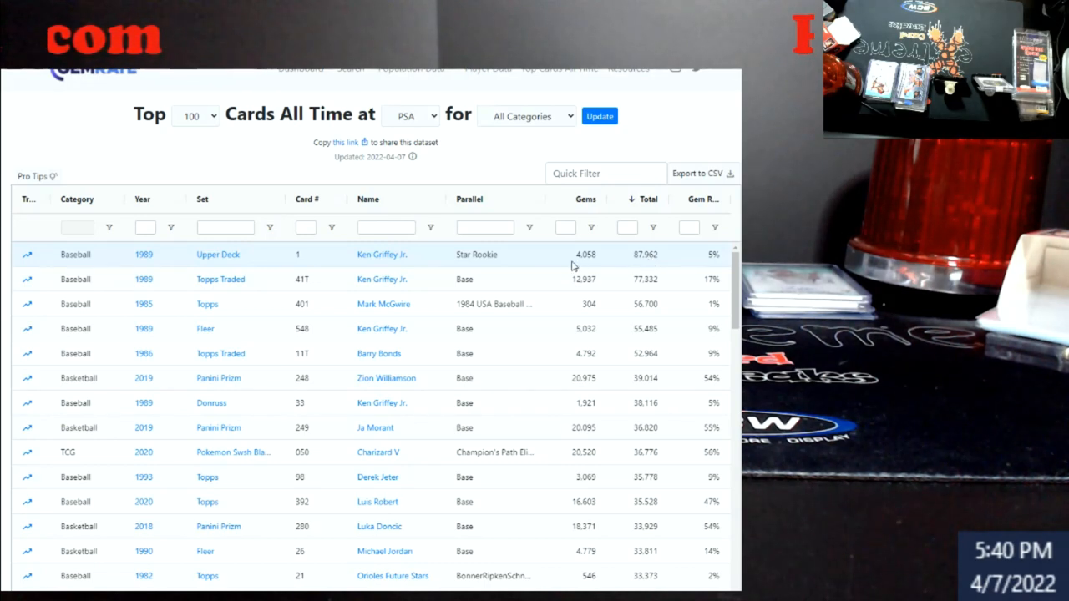
{"action": "mouse_move", "coordinate": [585, 266]}
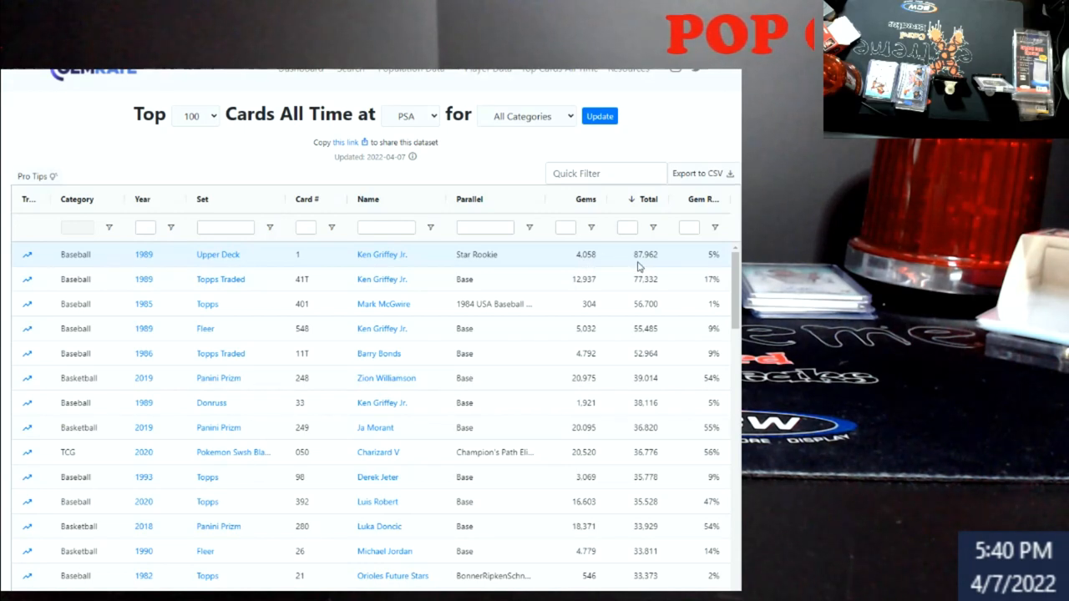
{"action": "mouse_move", "coordinate": [662, 267]}
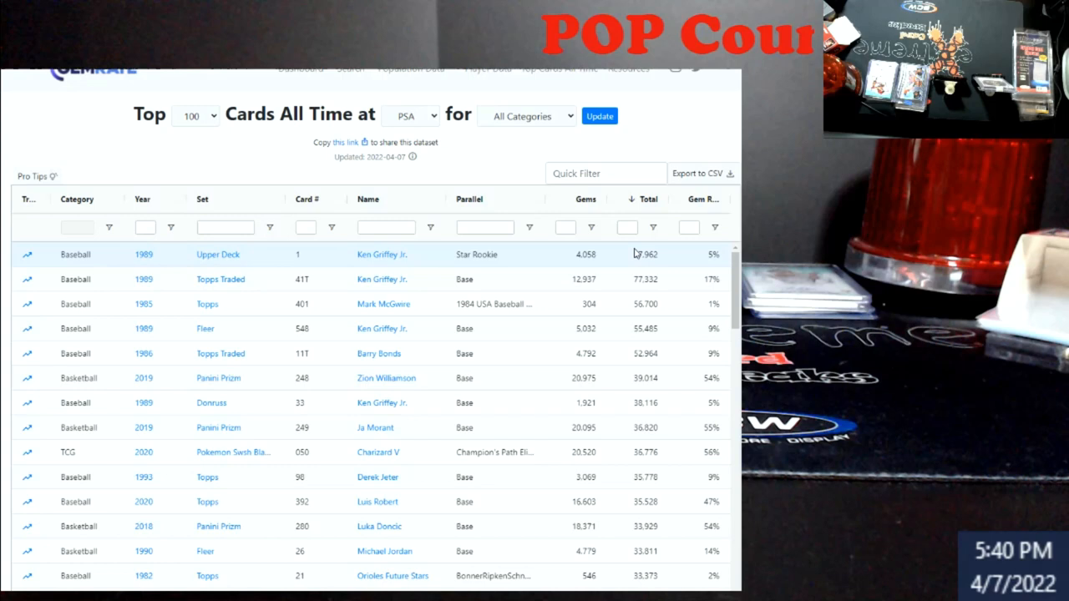
{"action": "mouse_move", "coordinate": [665, 250]}
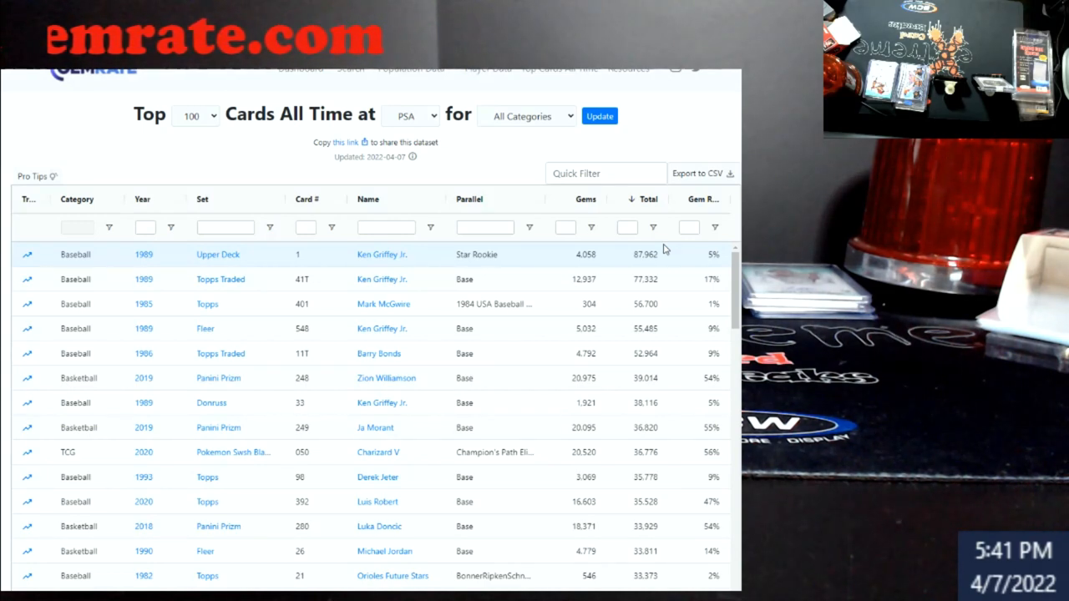
{"action": "mouse_move", "coordinate": [564, 327]}
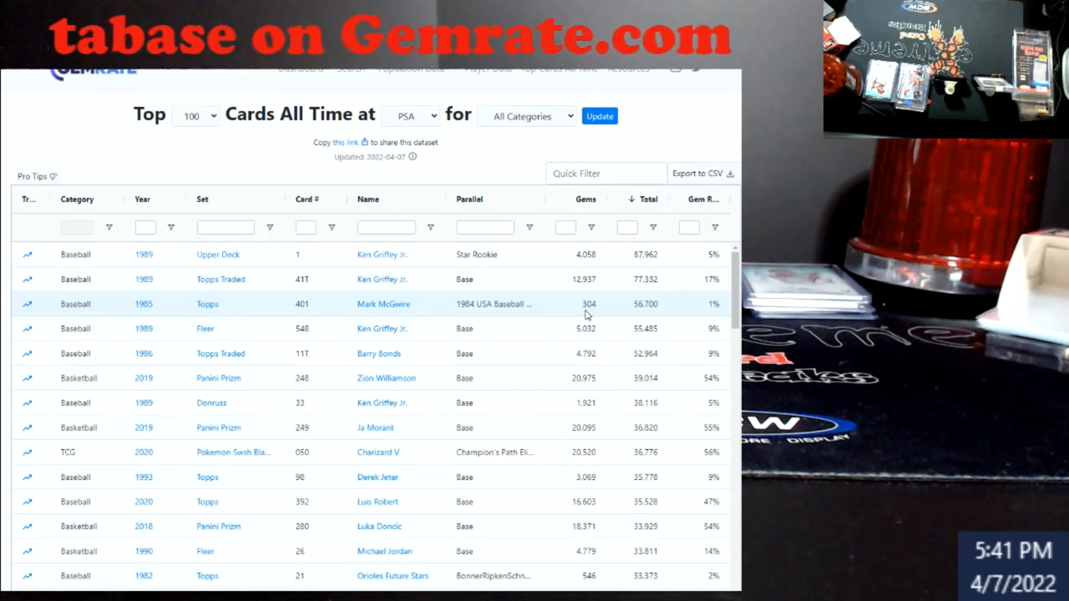
{"action": "mouse_move", "coordinate": [608, 314]}
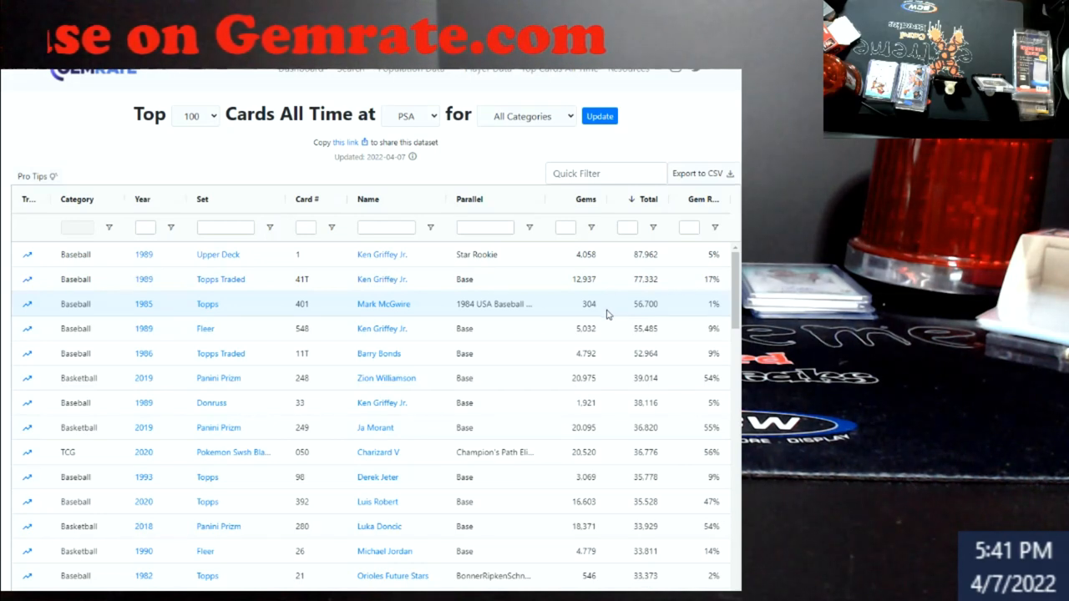
{"action": "scroll", "scroll_direction": "down", "scroll_amount": 3}
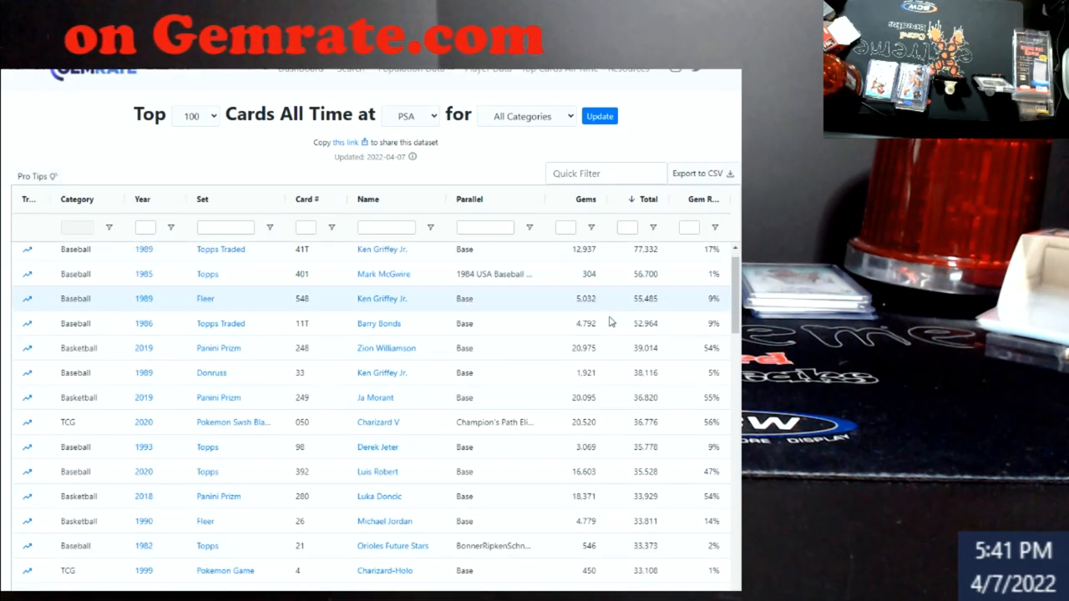
{"action": "scroll", "scroll_direction": "down", "scroll_amount": 3}
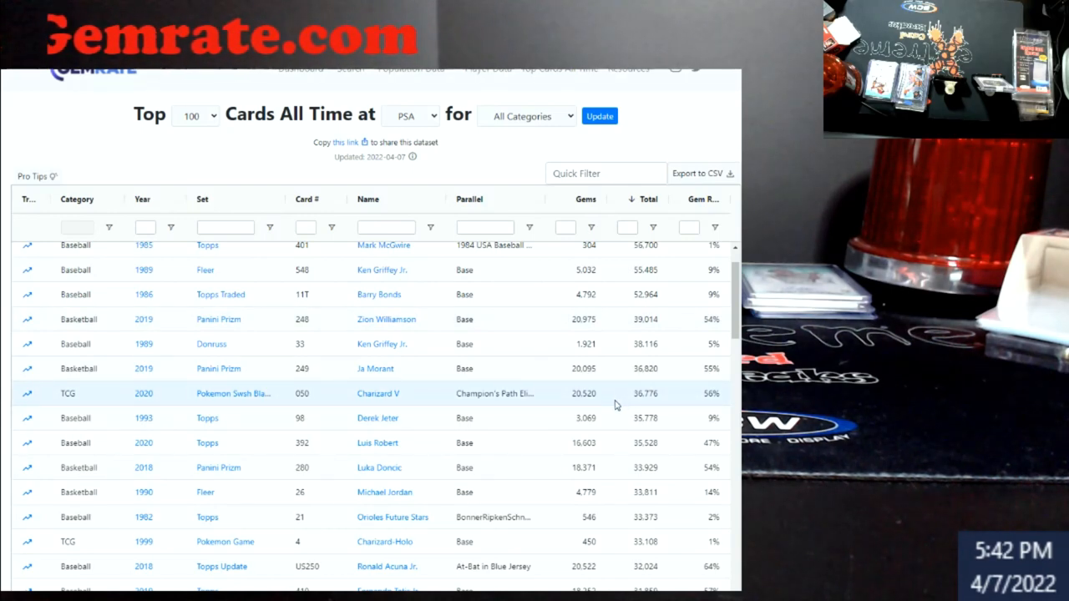
{"action": "scroll", "scroll_direction": "down", "scroll_amount": 3}
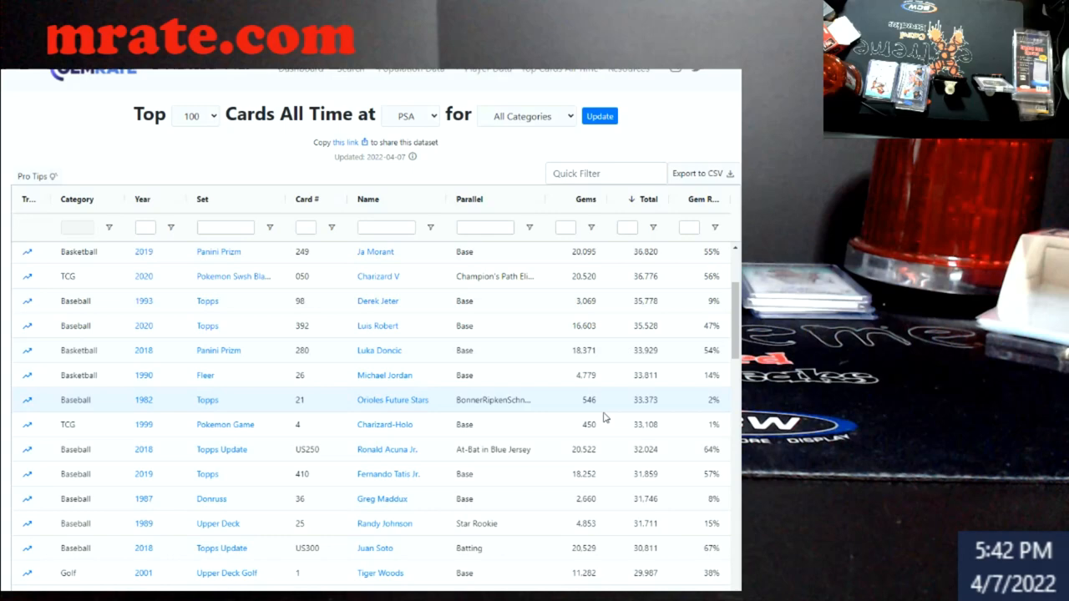
{"action": "scroll", "scroll_direction": "down", "scroll_amount": 3}
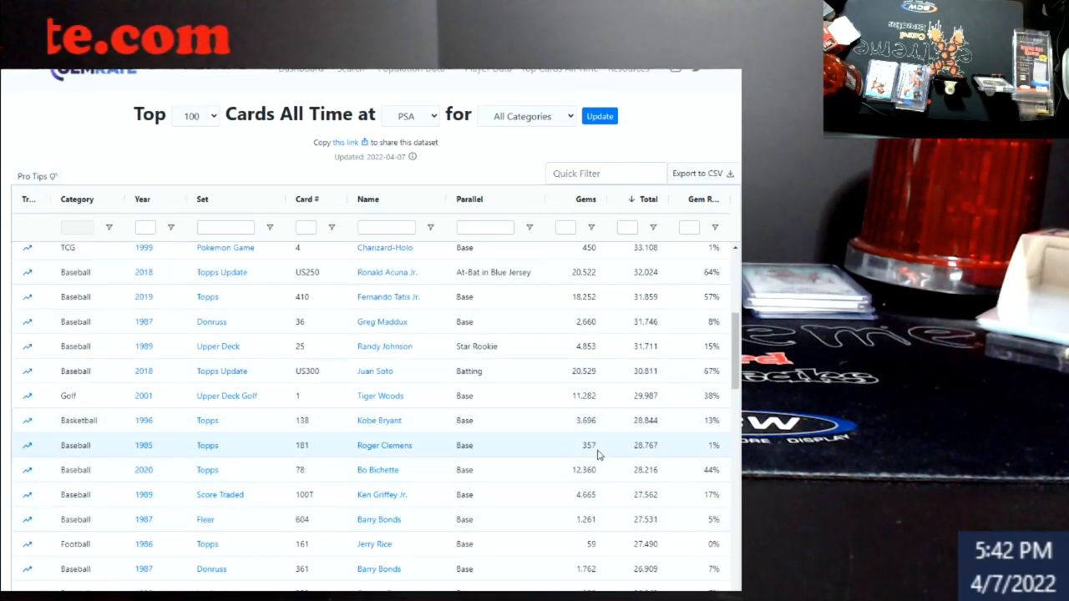
{"action": "scroll", "scroll_direction": "down", "scroll_amount": 3}
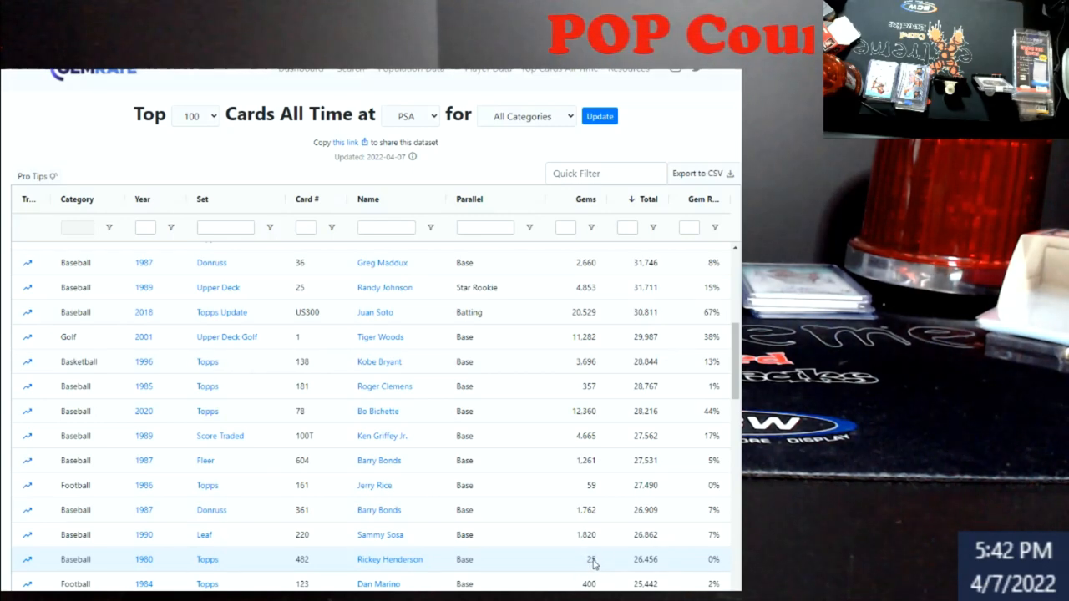
{"action": "scroll", "scroll_direction": "down", "scroll_amount": 3}
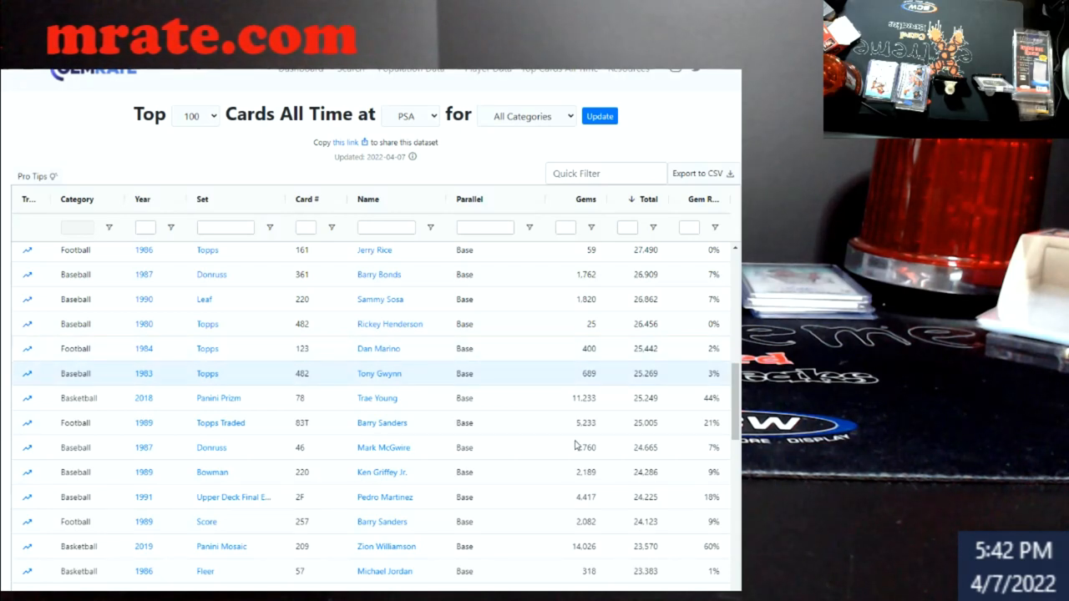
{"action": "scroll", "scroll_direction": "down", "scroll_amount": 3}
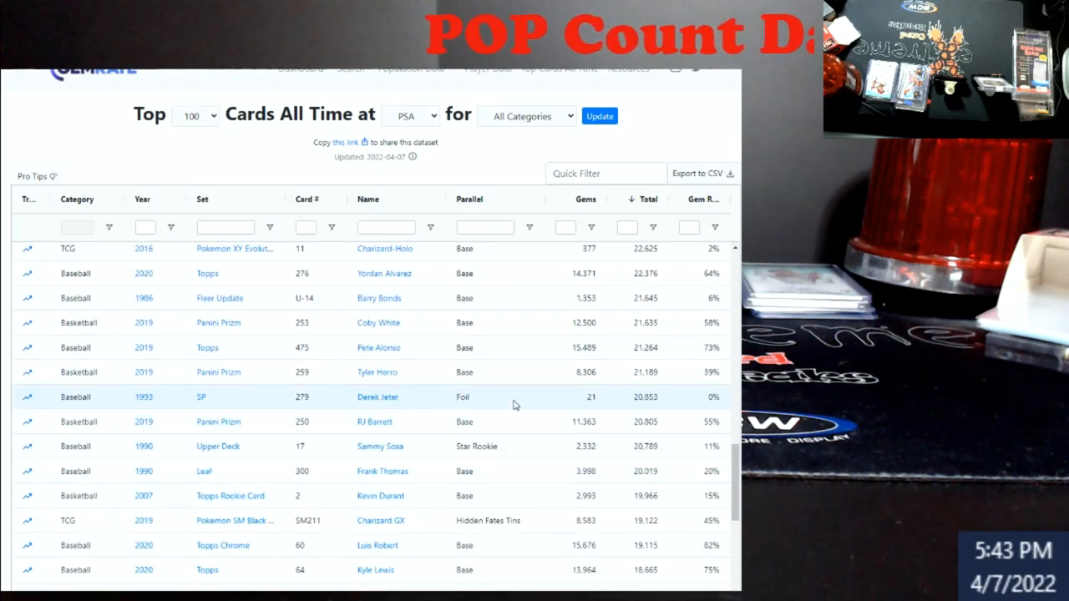
{"action": "mouse_move", "coordinate": [588, 408]}
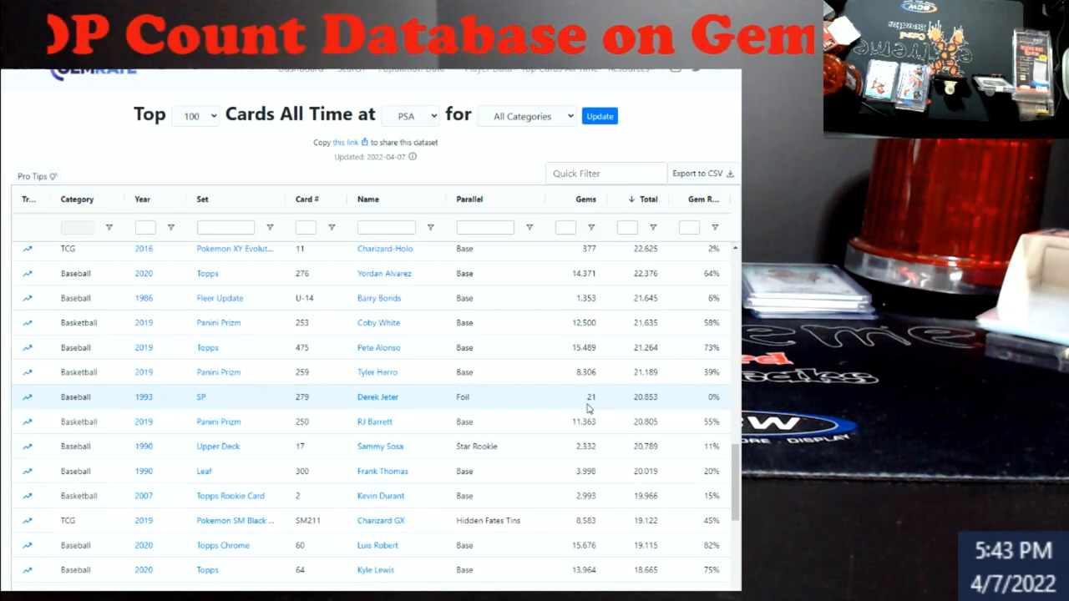
{"action": "scroll", "scroll_direction": "down", "scroll_amount": 3}
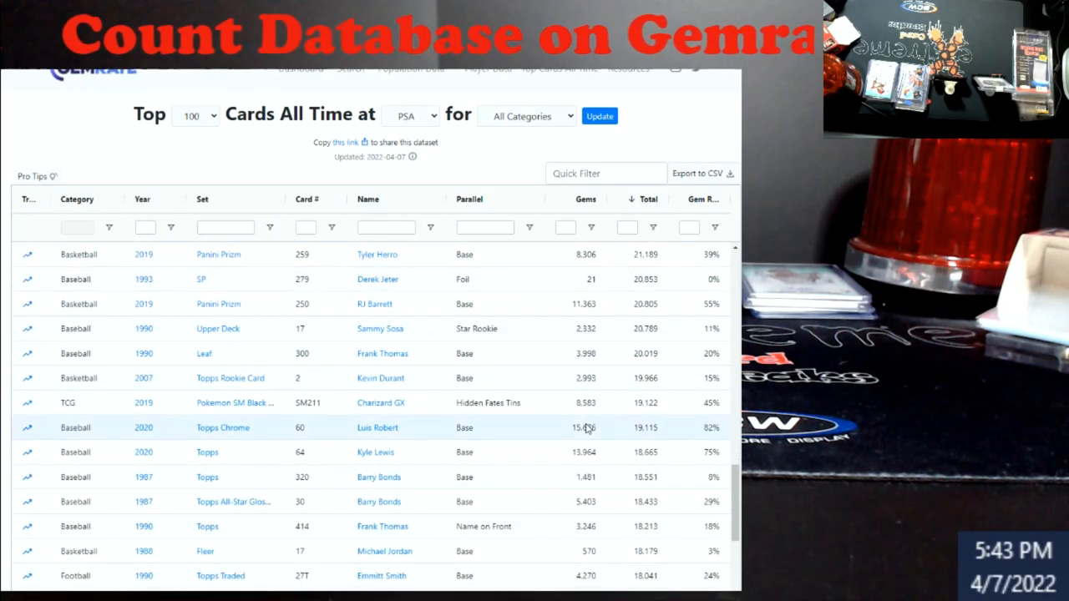
{"action": "scroll", "scroll_direction": "down", "scroll_amount": 3}
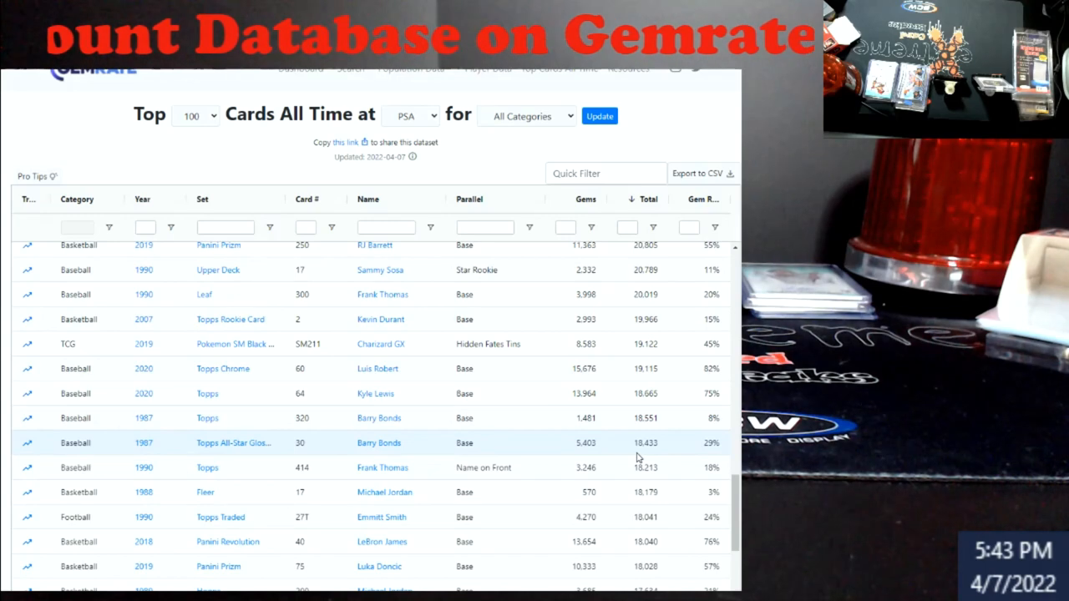
{"action": "scroll", "scroll_direction": "down", "scroll_amount": 3}
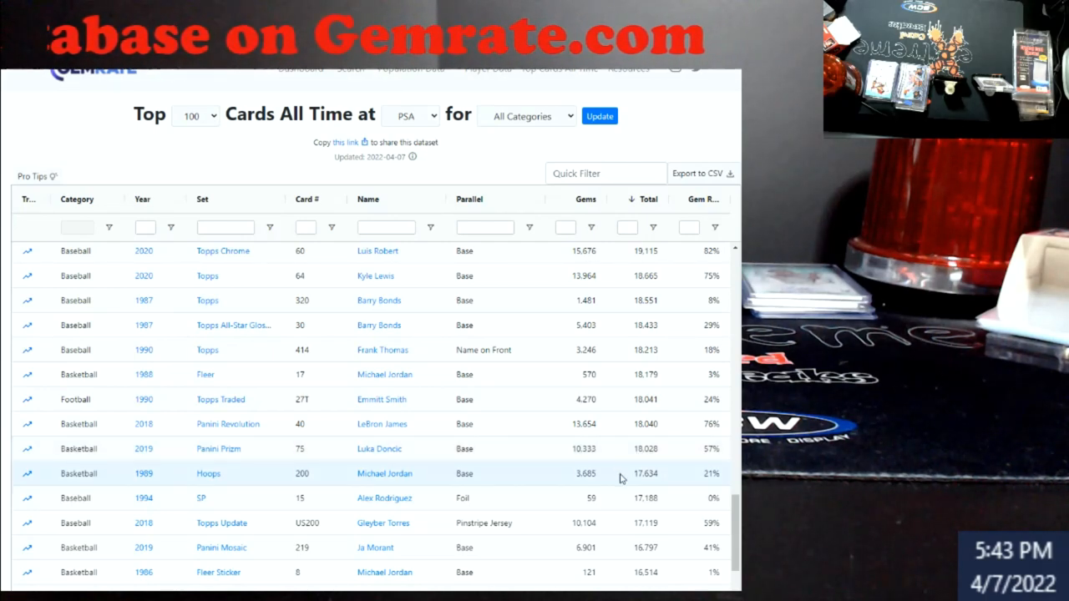
{"action": "scroll", "scroll_direction": "down", "scroll_amount": 3}
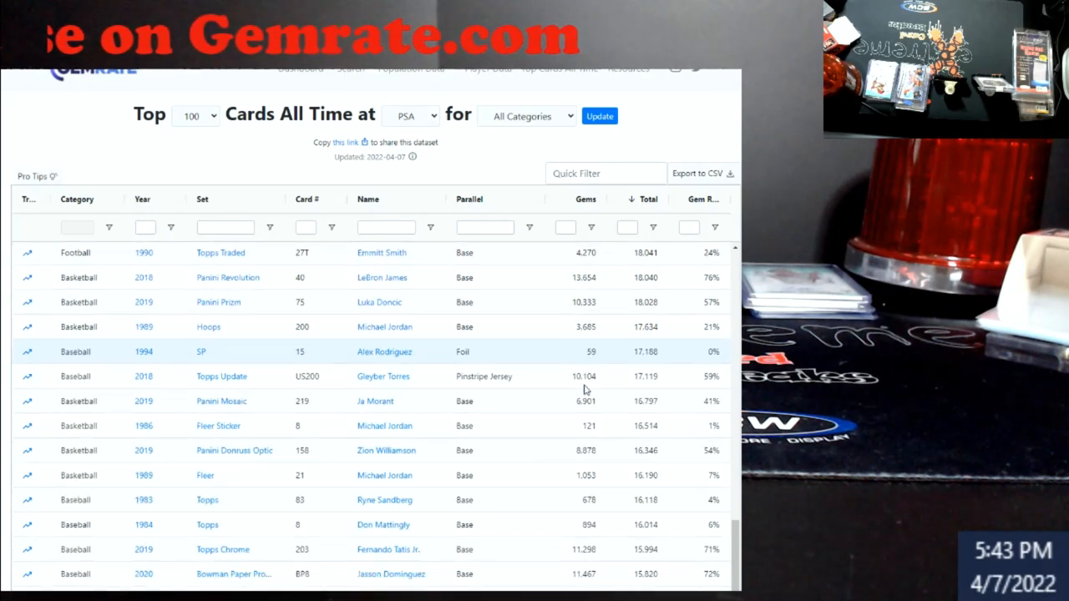
{"action": "scroll", "scroll_direction": "down", "scroll_amount": 3}
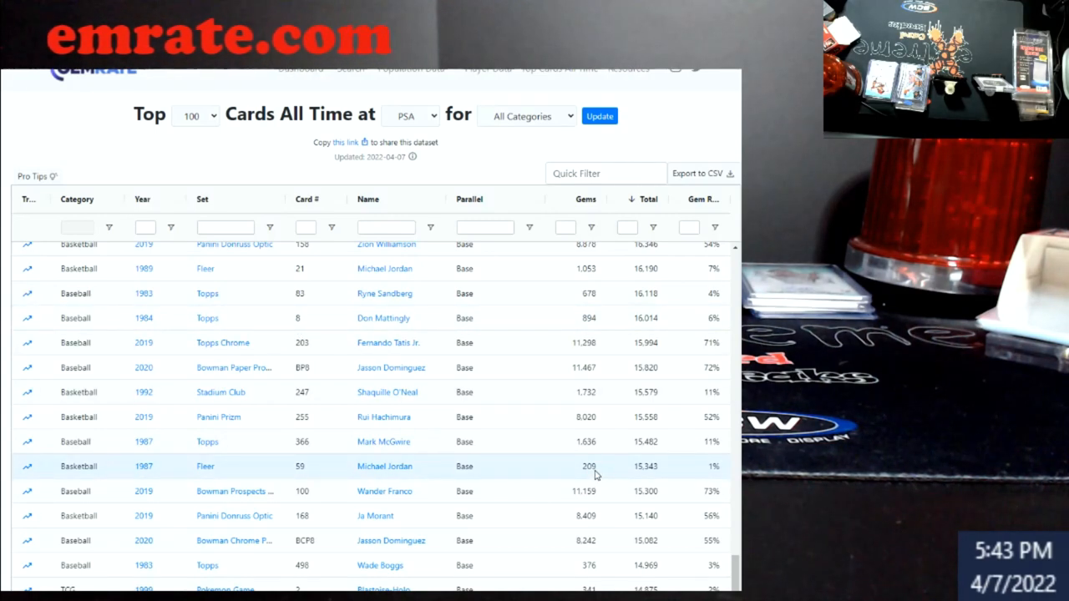
{"action": "scroll", "scroll_direction": "down", "scroll_amount": 3}
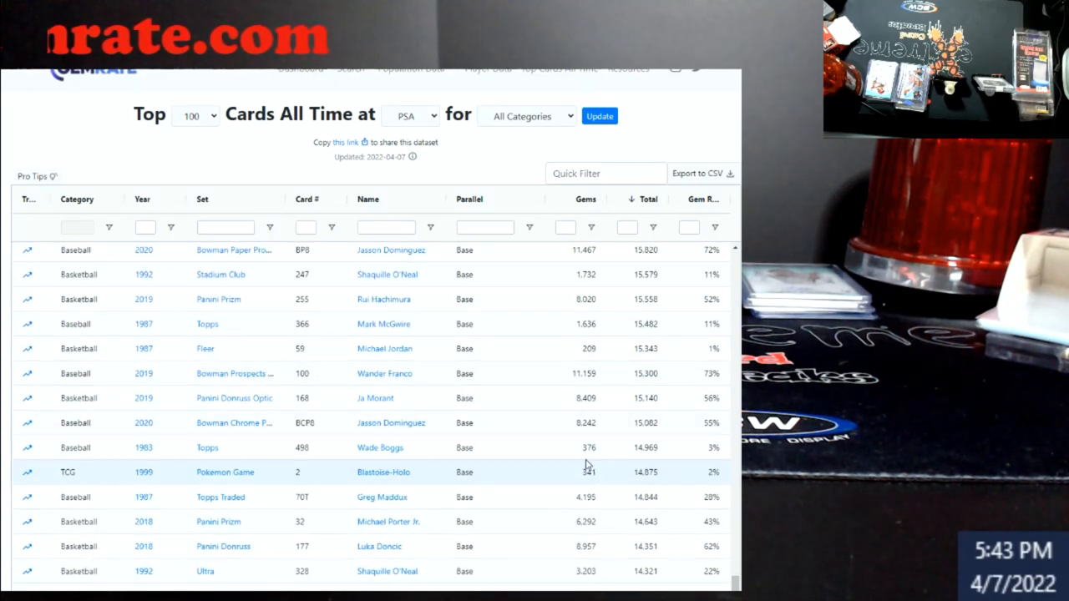
Switch the grader to Beckett, update the table, and scroll its top cards and gem rates.
{"action": "left_click", "coordinate": [409, 116]}
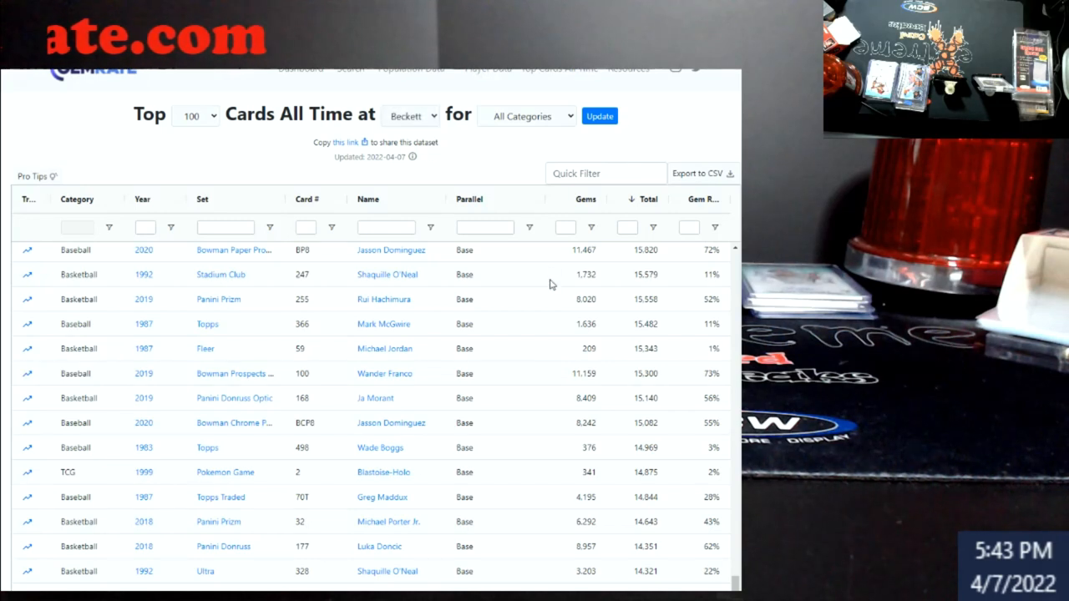
{"action": "left_click", "coordinate": [598, 116]}
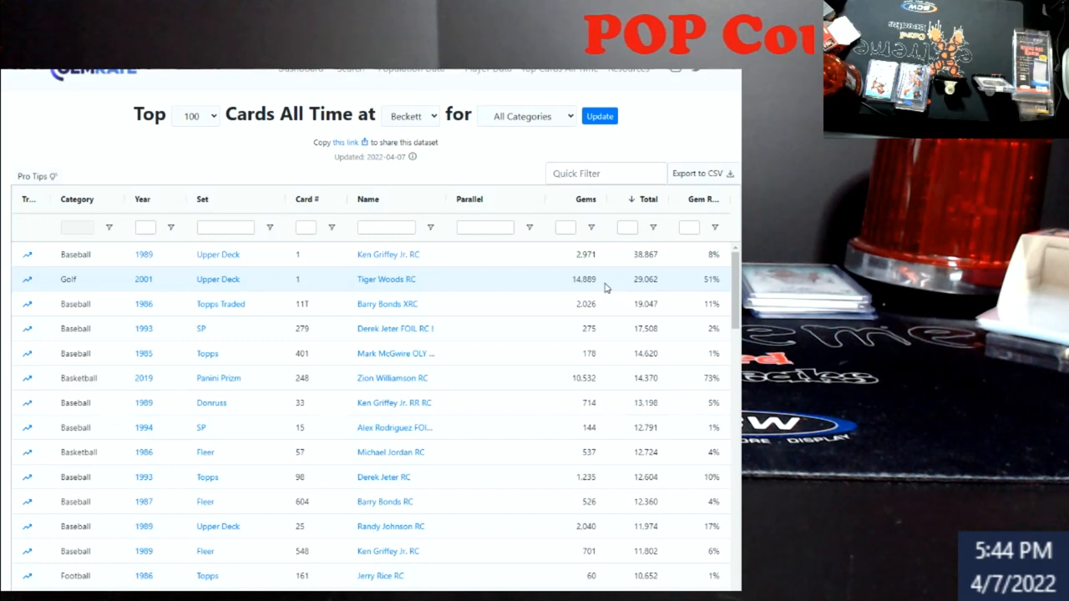
{"action": "mouse_move", "coordinate": [602, 294]}
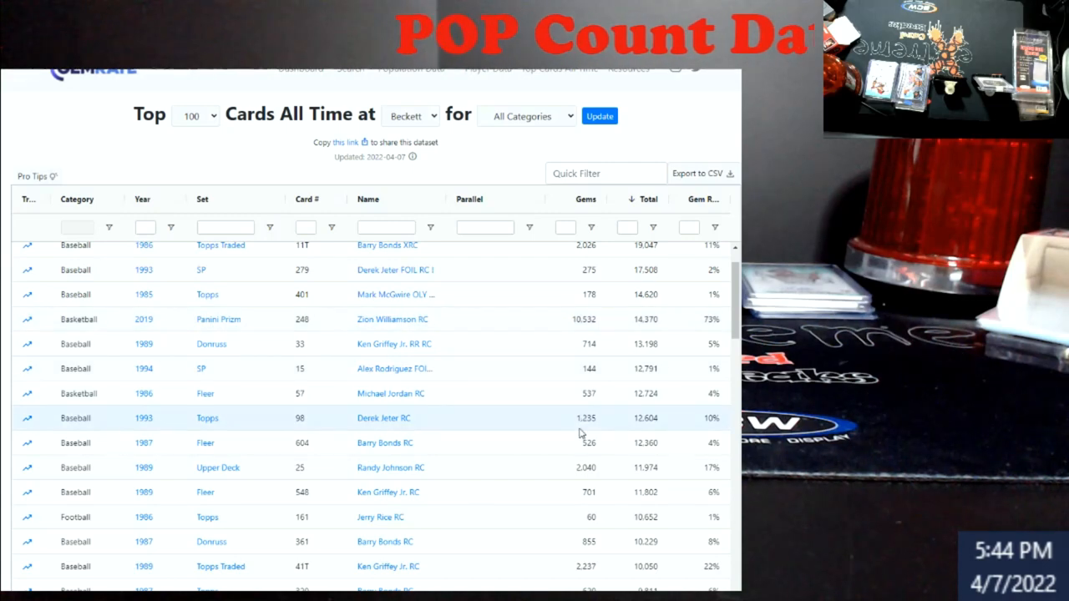
{"action": "scroll", "scroll_direction": "down", "scroll_amount": 3}
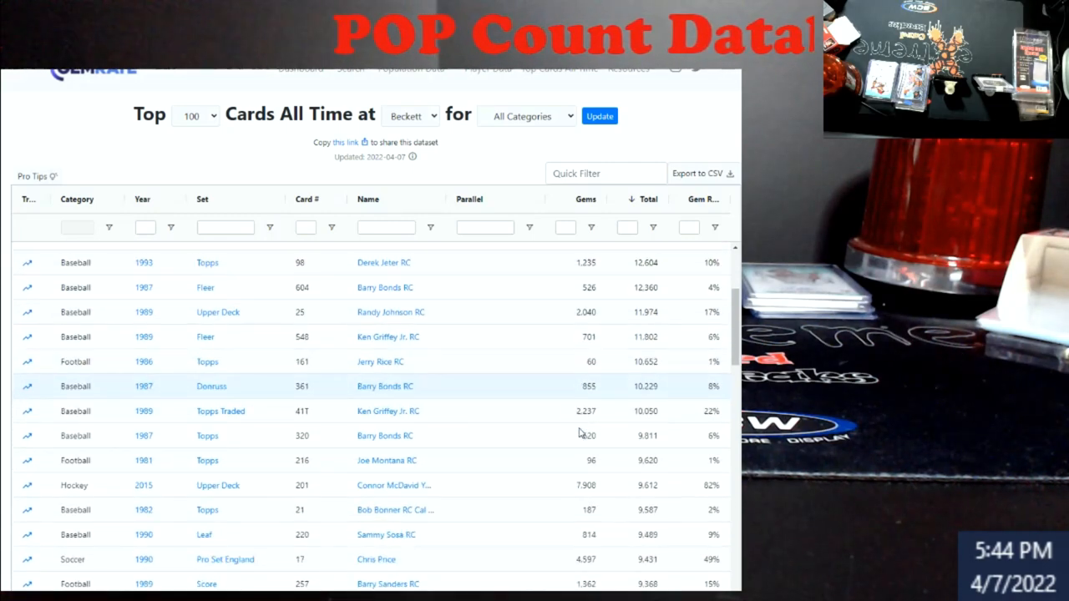
{"action": "scroll", "scroll_direction": "down", "scroll_amount": 3}
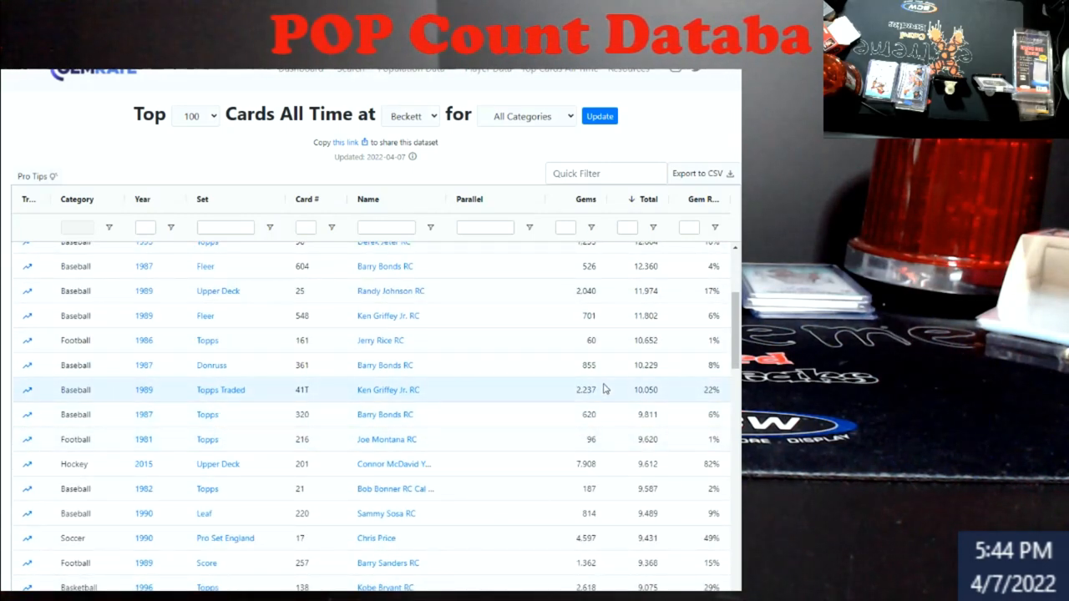